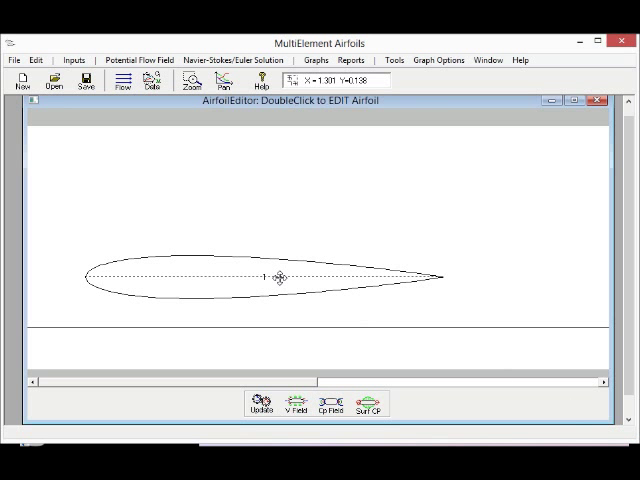
Change the main airfoil to a NACA 5512 section and flip it upside down
double_click(281, 278)
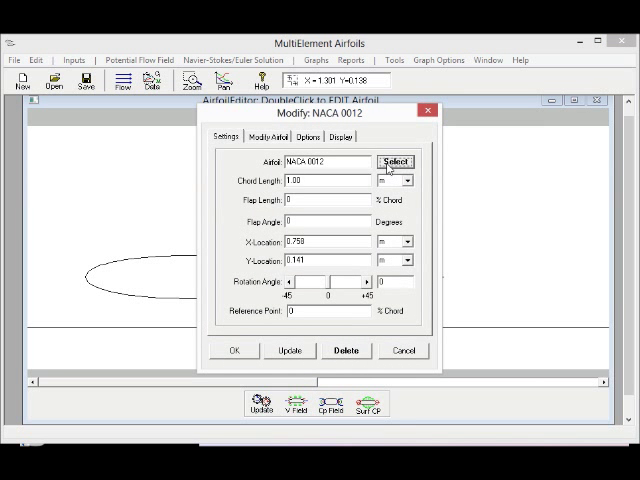
left_click(395, 162)
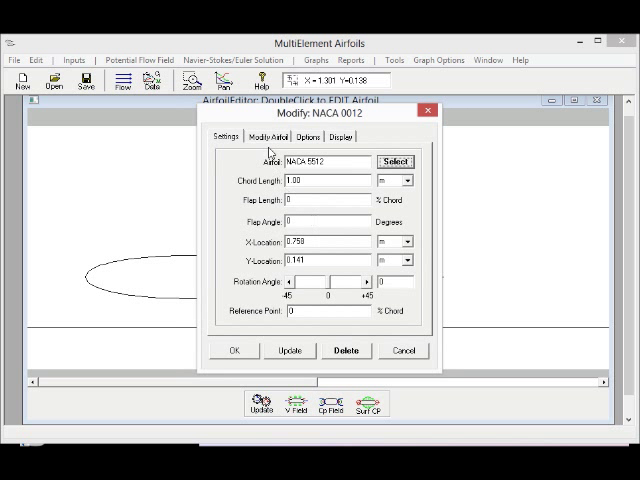
left_click(275, 137)
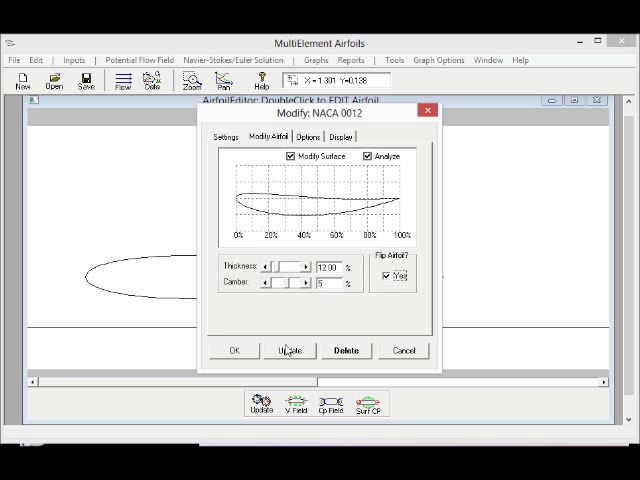
left_click(291, 350)
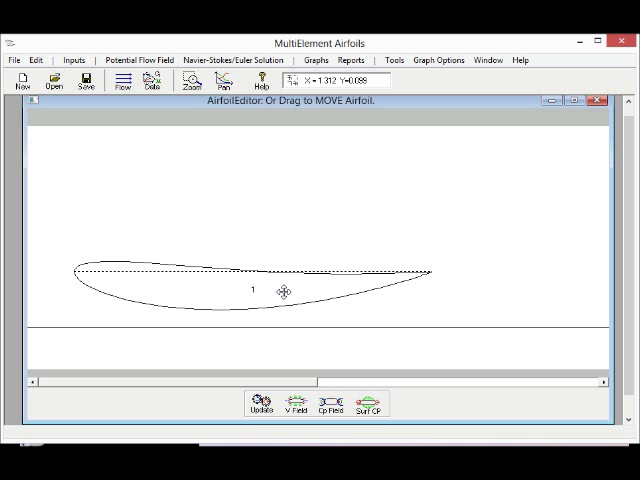
Add a second flipped NACA 5512 element with .25 chord, tilted, behind the main wing
double_click(287, 291)
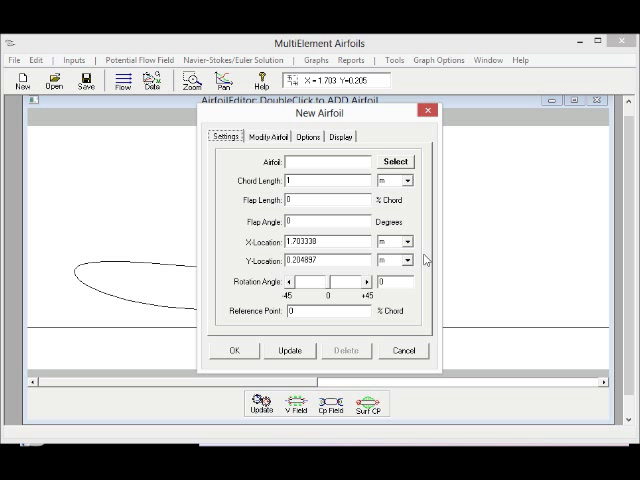
left_click(395, 161)
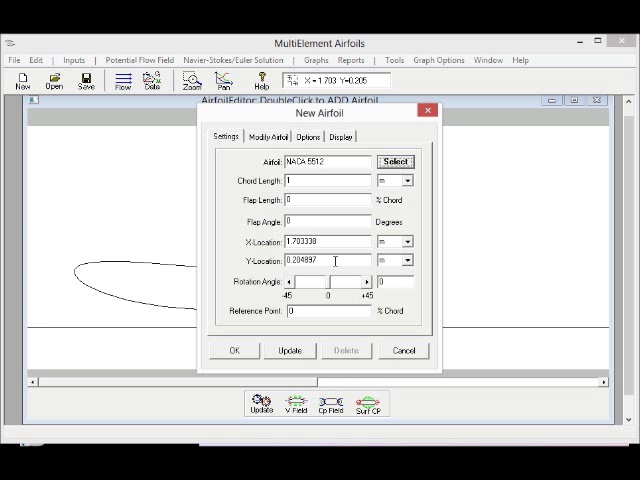
left_click(272, 137)
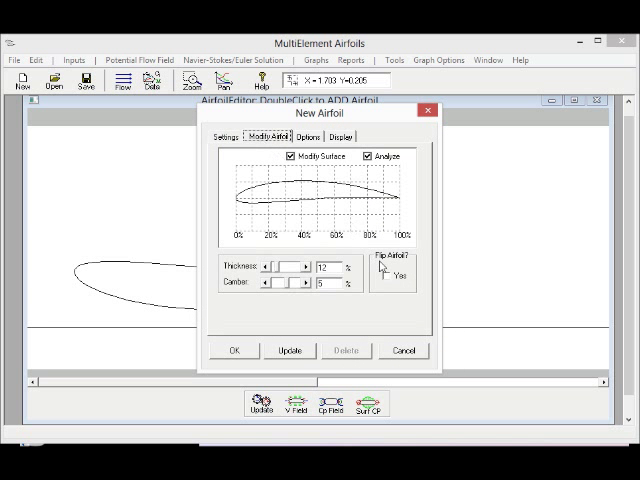
left_click(223, 137)
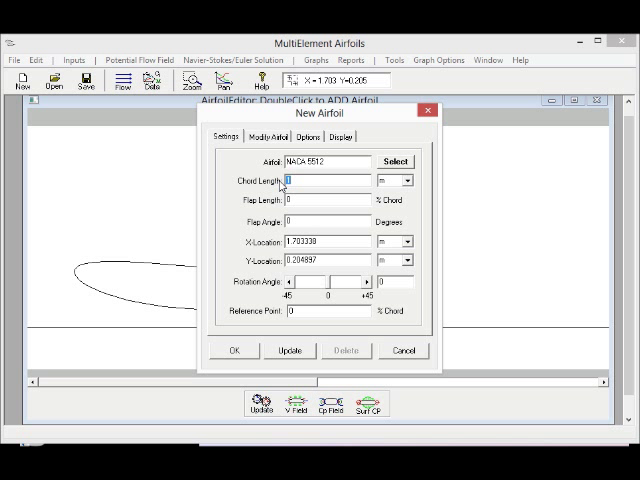
type("25")
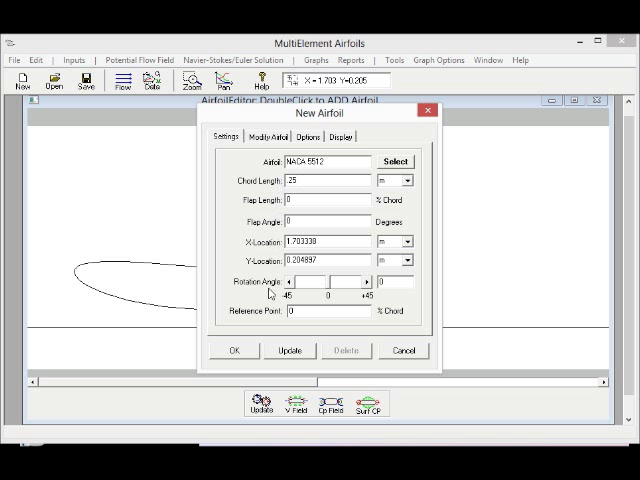
left_click(235, 350)
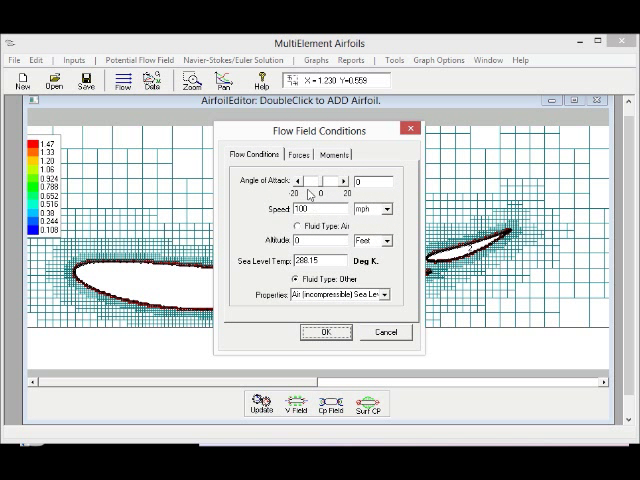
Accept the 100 mph flow conditions and run SOLVE FLOW on the two-element wing
left_click(325, 332)
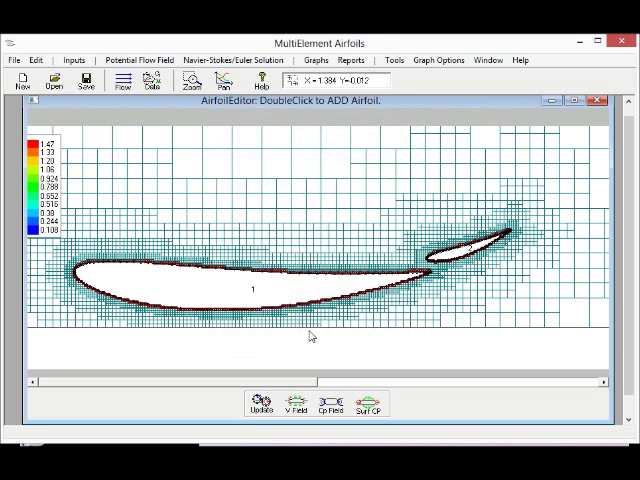
left_click(210, 60)
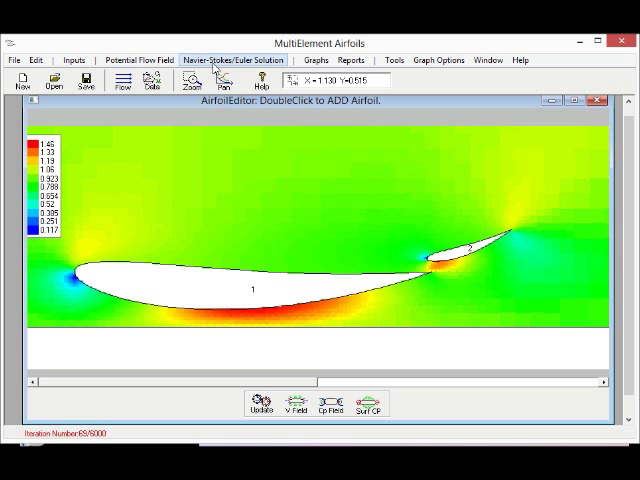
Stop the solution at iteration 70, probe a point reading about 122 mph, and insert streamlines
left_click(233, 60)
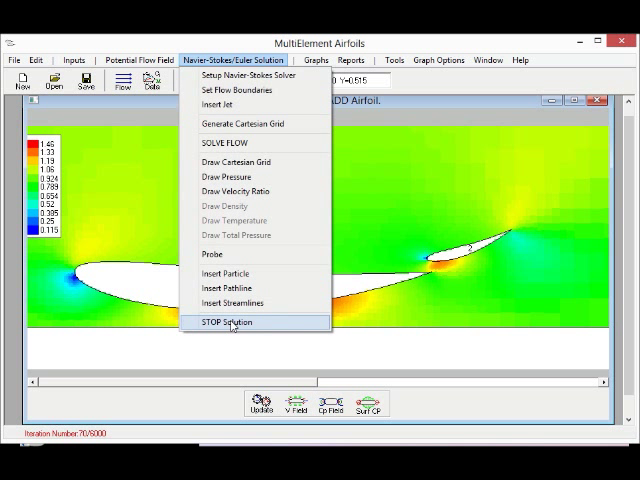
left_click(225, 322)
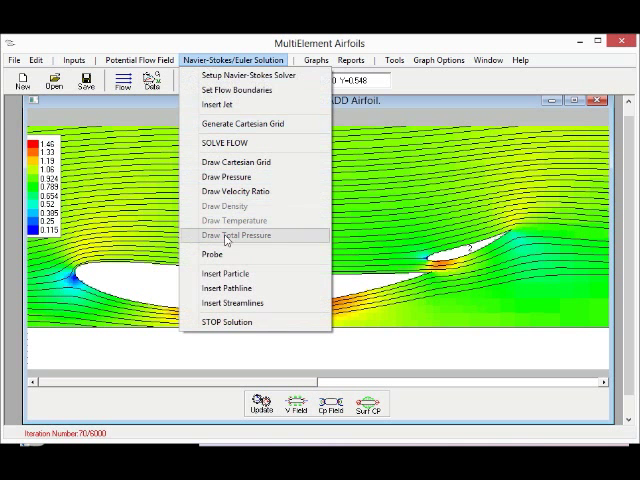
left_click(208, 252)
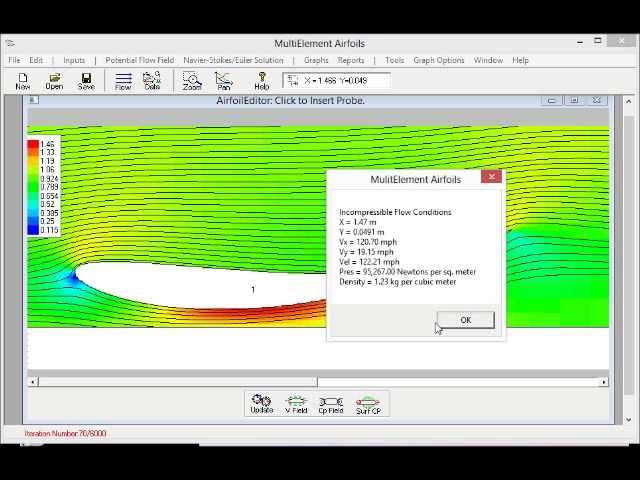
left_click(464, 320)
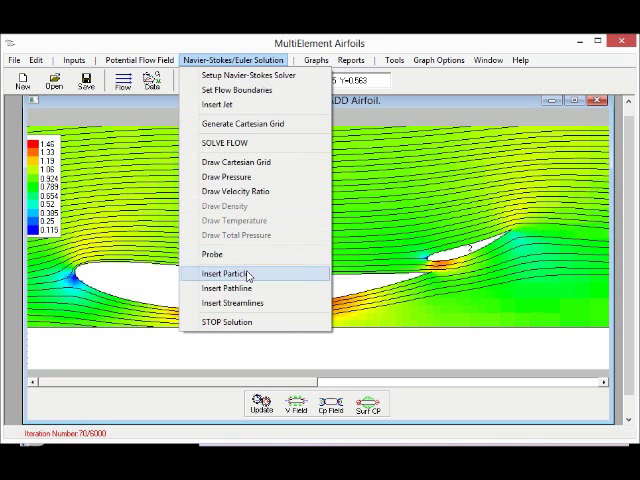
left_click(228, 273)
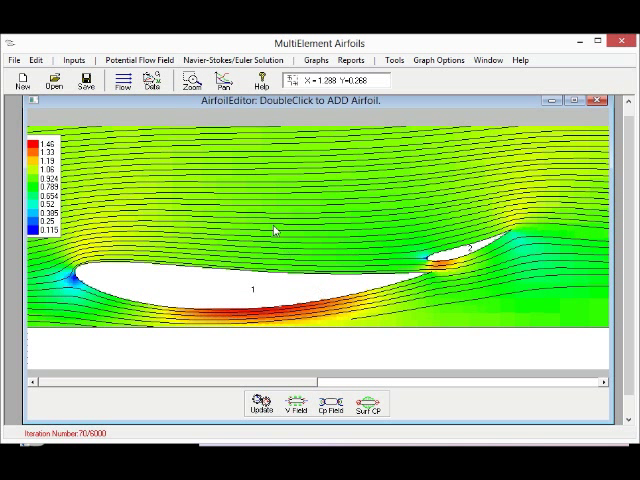
mouse_move(278, 234)
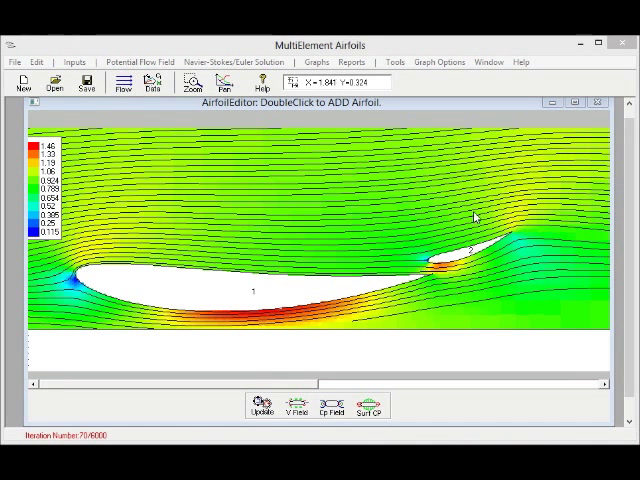
Add a third flipped NACA 5512 element, 0.25 chord, rotated -30°, above and behind the flap
double_click(475, 216)
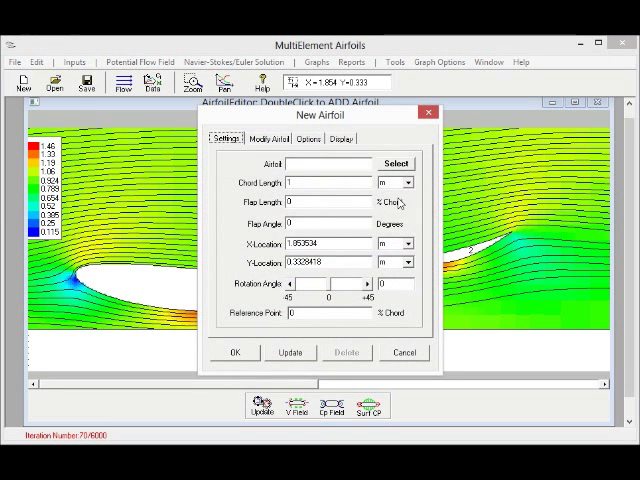
left_click(395, 163)
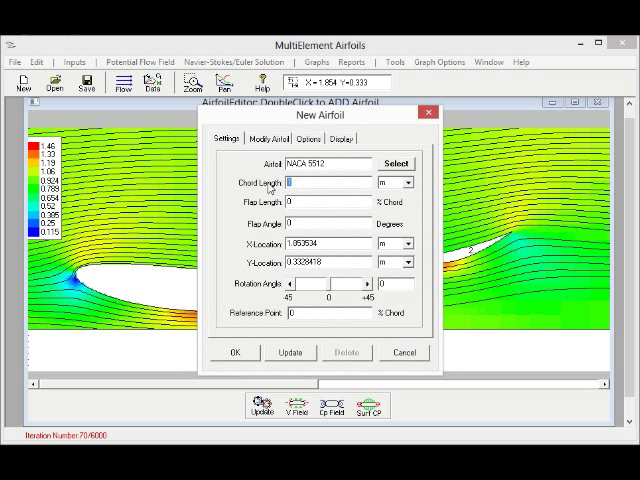
type("25")
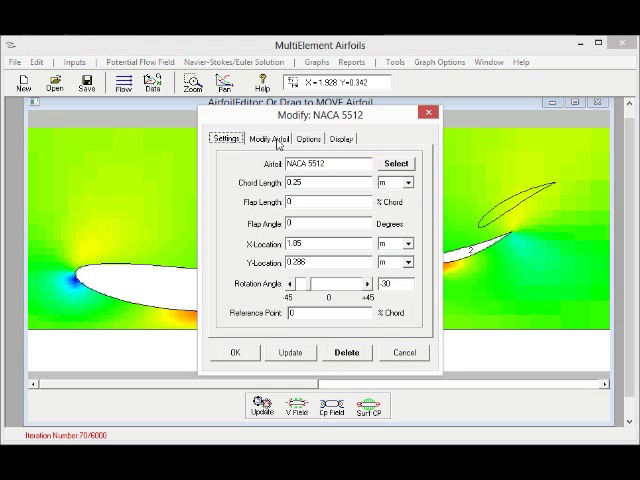
left_click(269, 139)
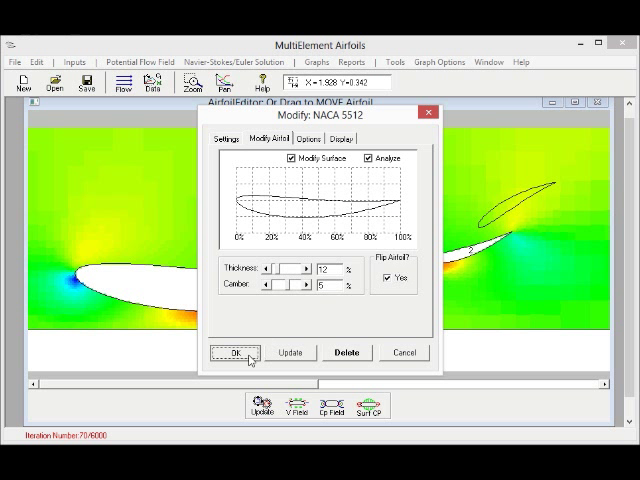
left_click(235, 352)
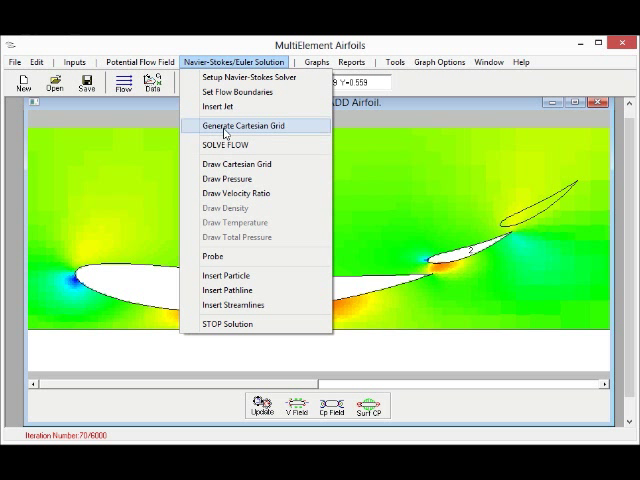
Generate a Cartesian grid around all three elements and solve the flow on it
left_click(234, 125)
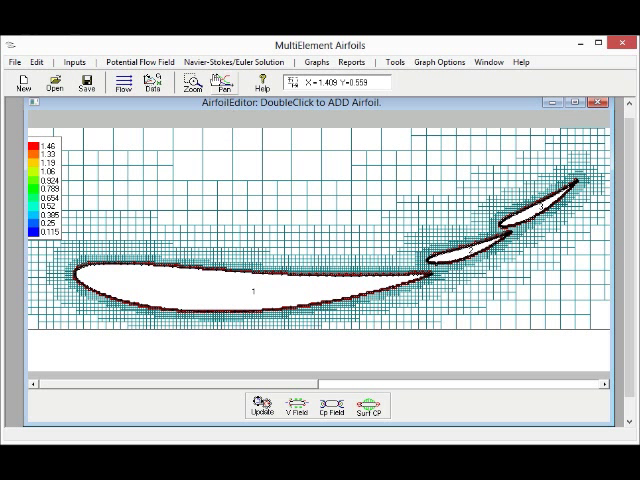
left_click(121, 80)
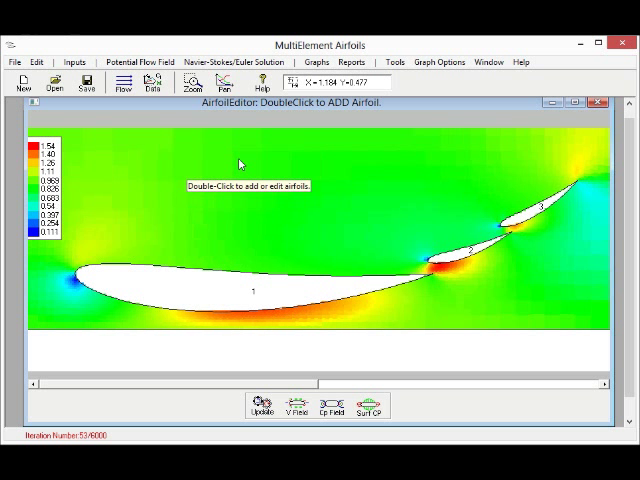
Dismiss the Euler Solver Complete message and insert streamlines around all three elements
left_click(139, 61)
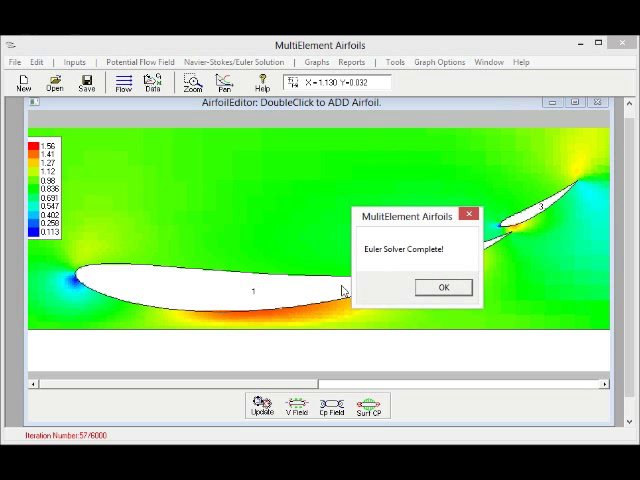
left_click(442, 287)
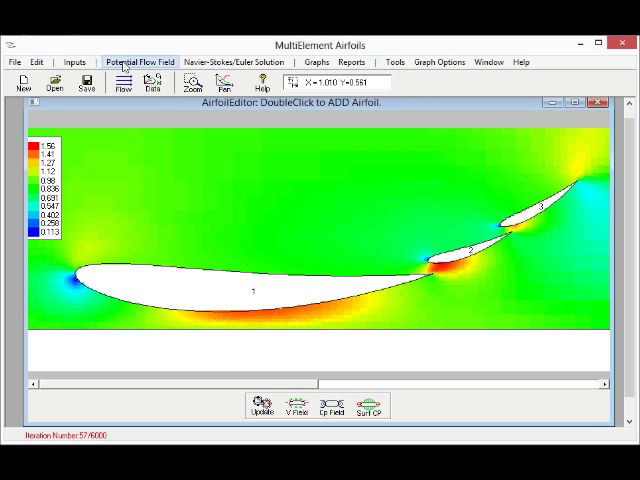
left_click(230, 62)
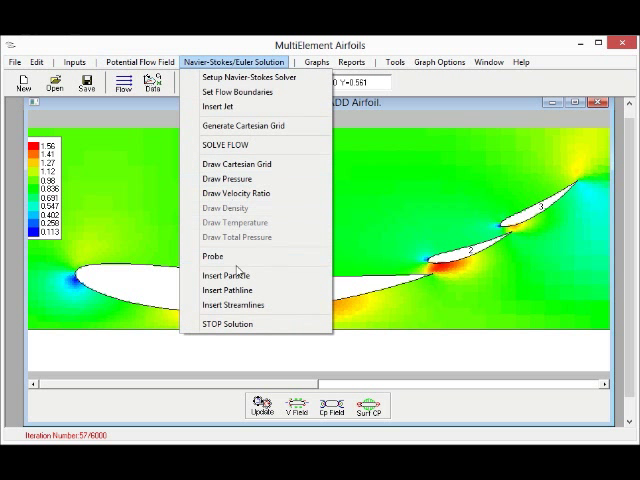
left_click(234, 305)
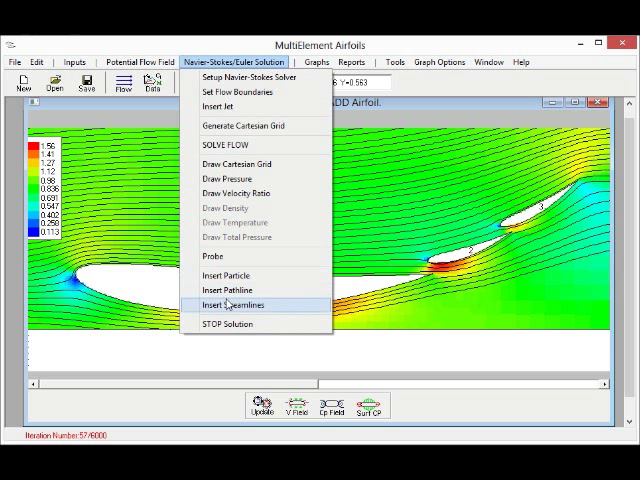
left_click(227, 275)
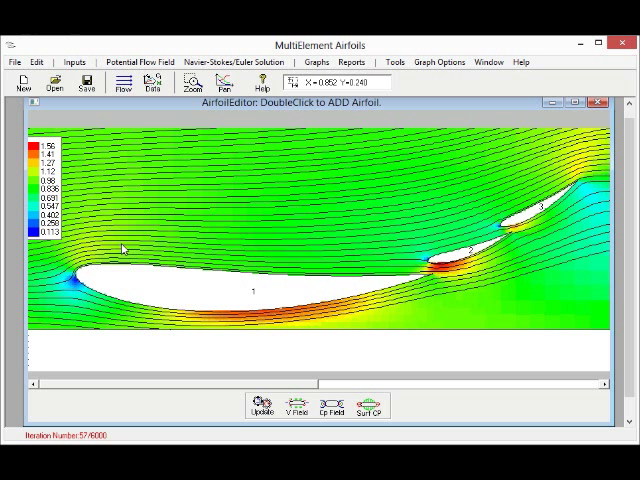
Enter Insert Particle mode to release a tracer particle into the flow
left_click(213, 61)
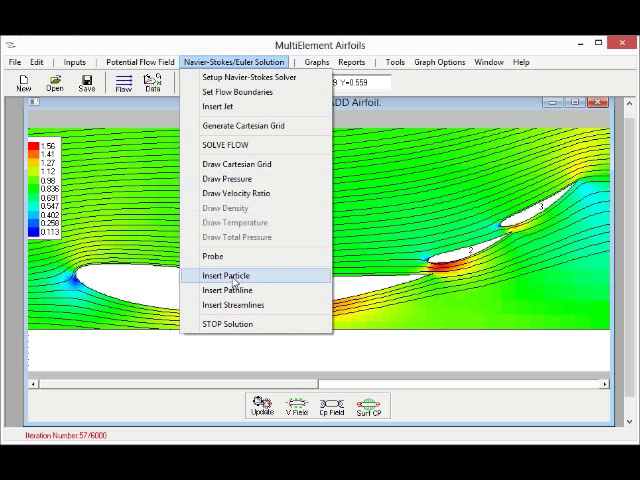
left_click(225, 275)
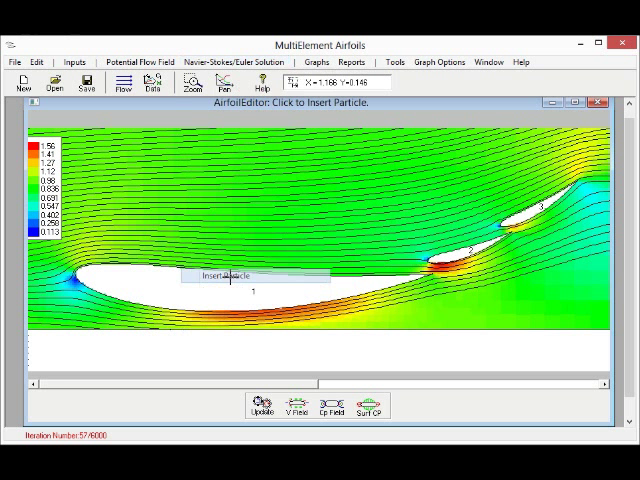